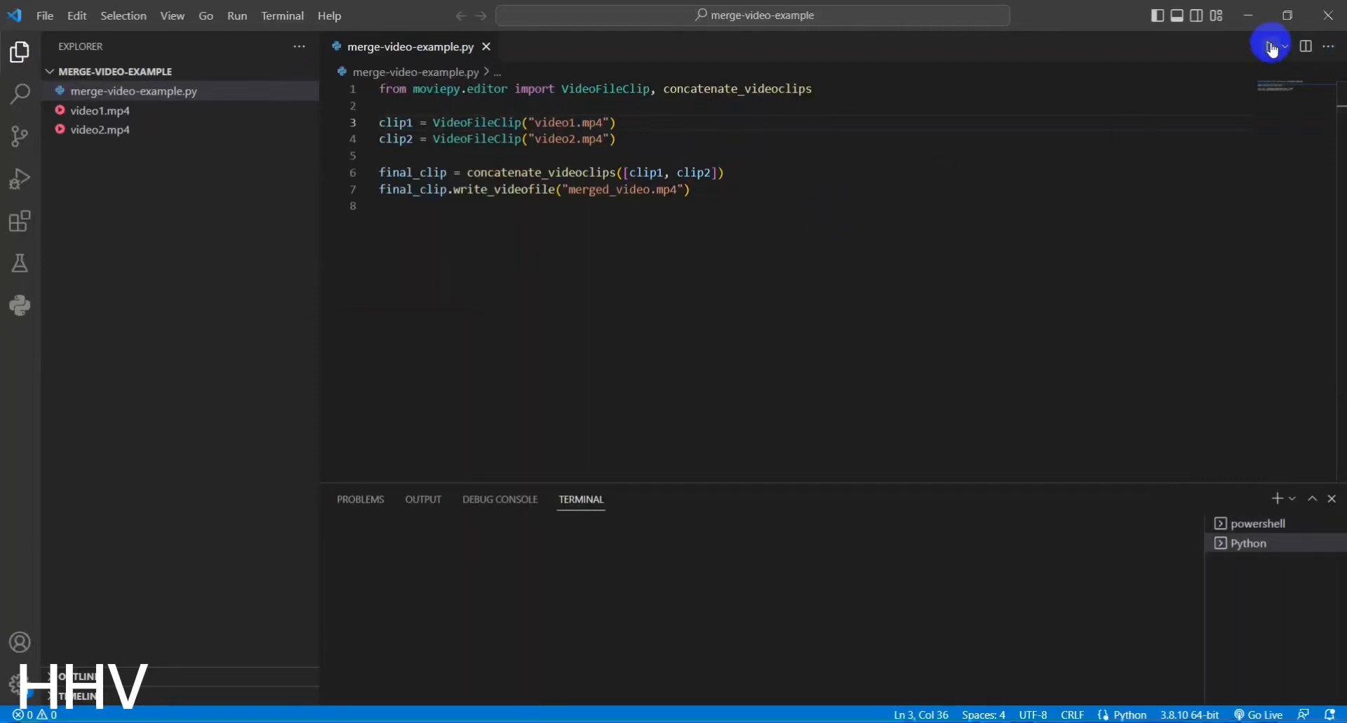
Run the finished moviepy merge script with the Run Python File button.
click(1273, 47)
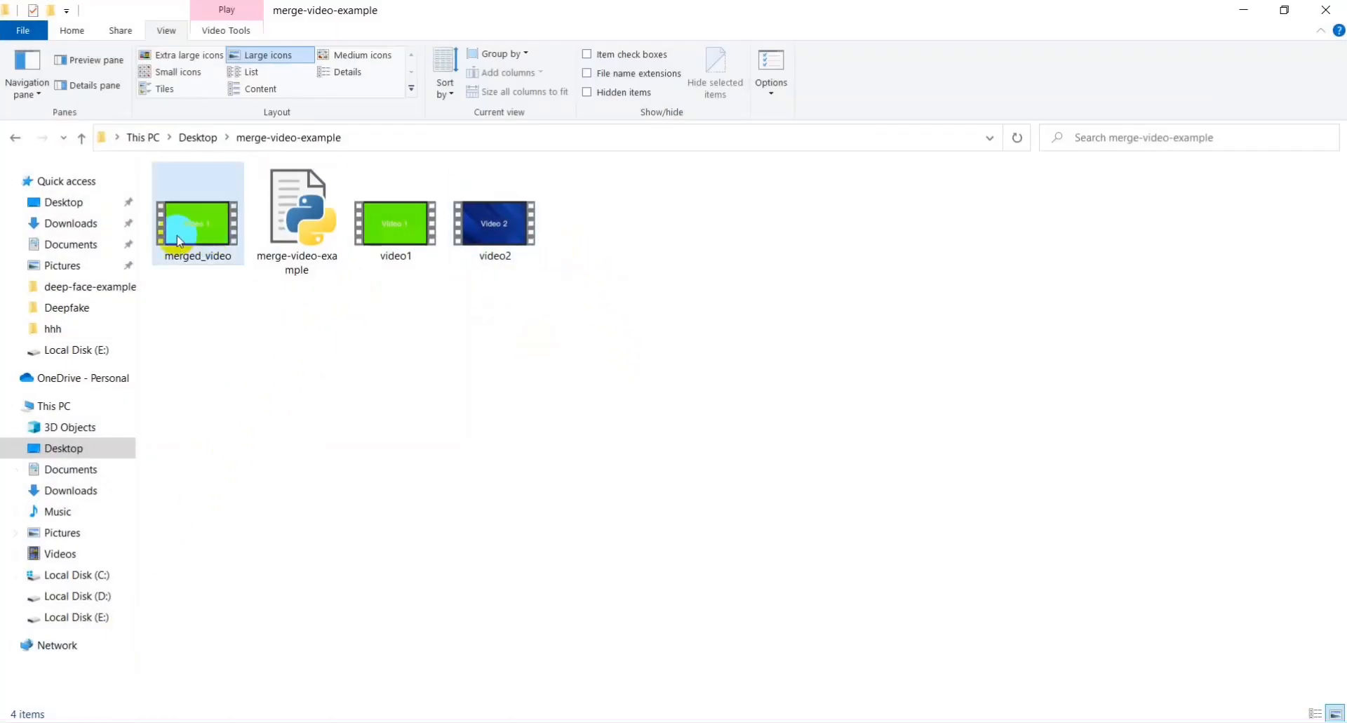
Open merged_video in the media player and start playback.
double_click(196, 213)
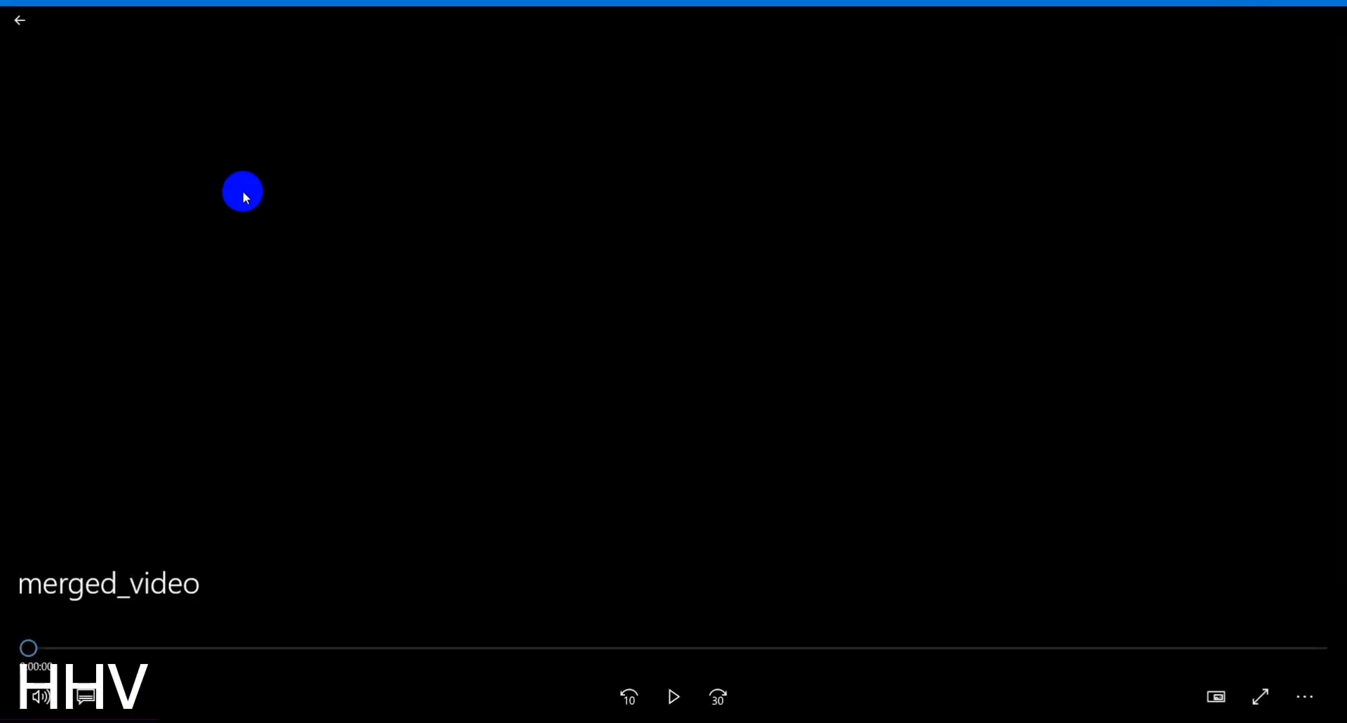
click(674, 696)
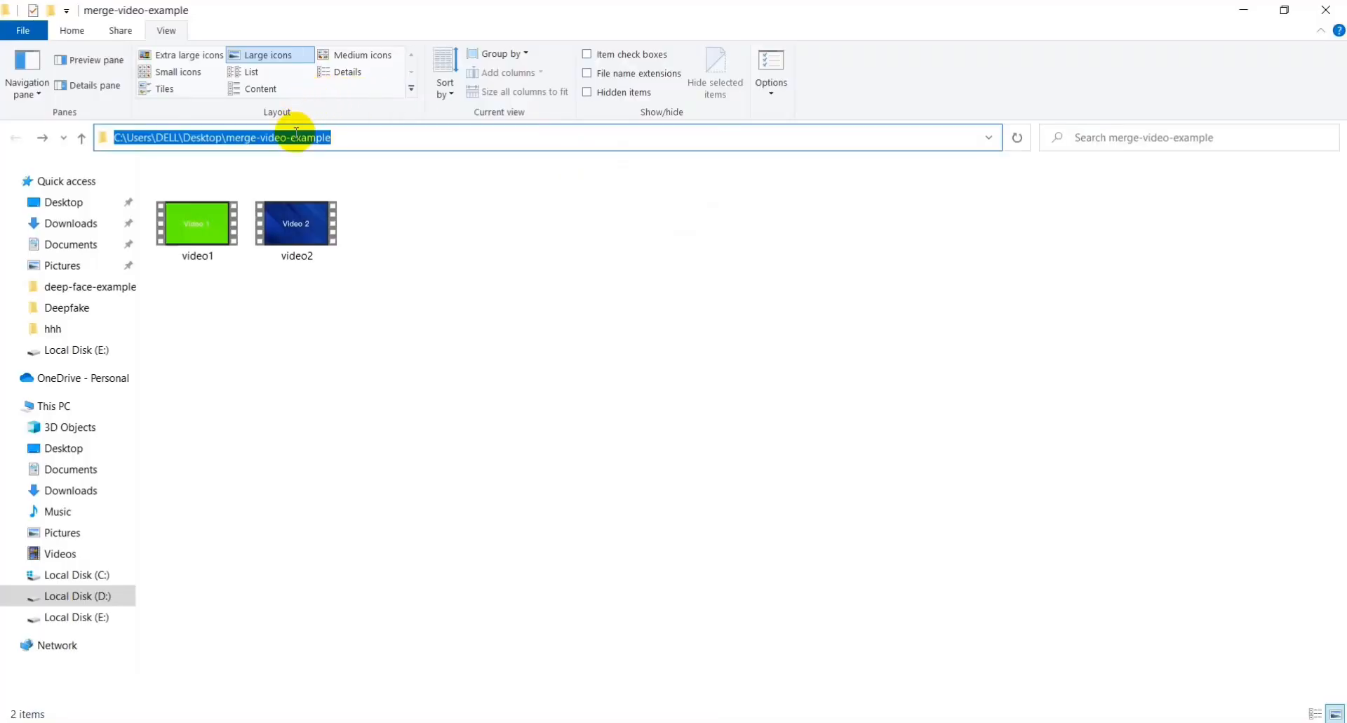
Launch VS Code on the merge-video-example folder from the File Explorer address bar.
text(C:\Windows\System32\cmd.exe)
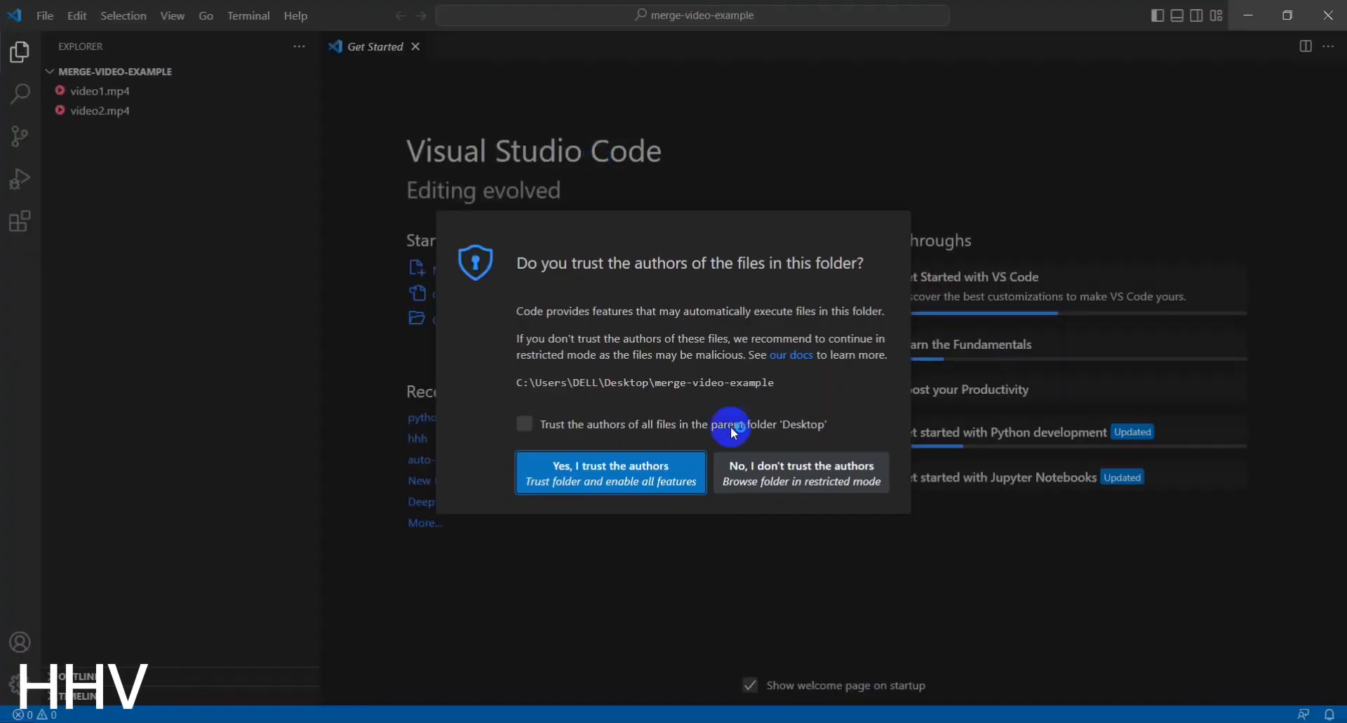
Trust the folder's authors, create merge-video-example.py, and begin typing its first line.
click(609, 471)
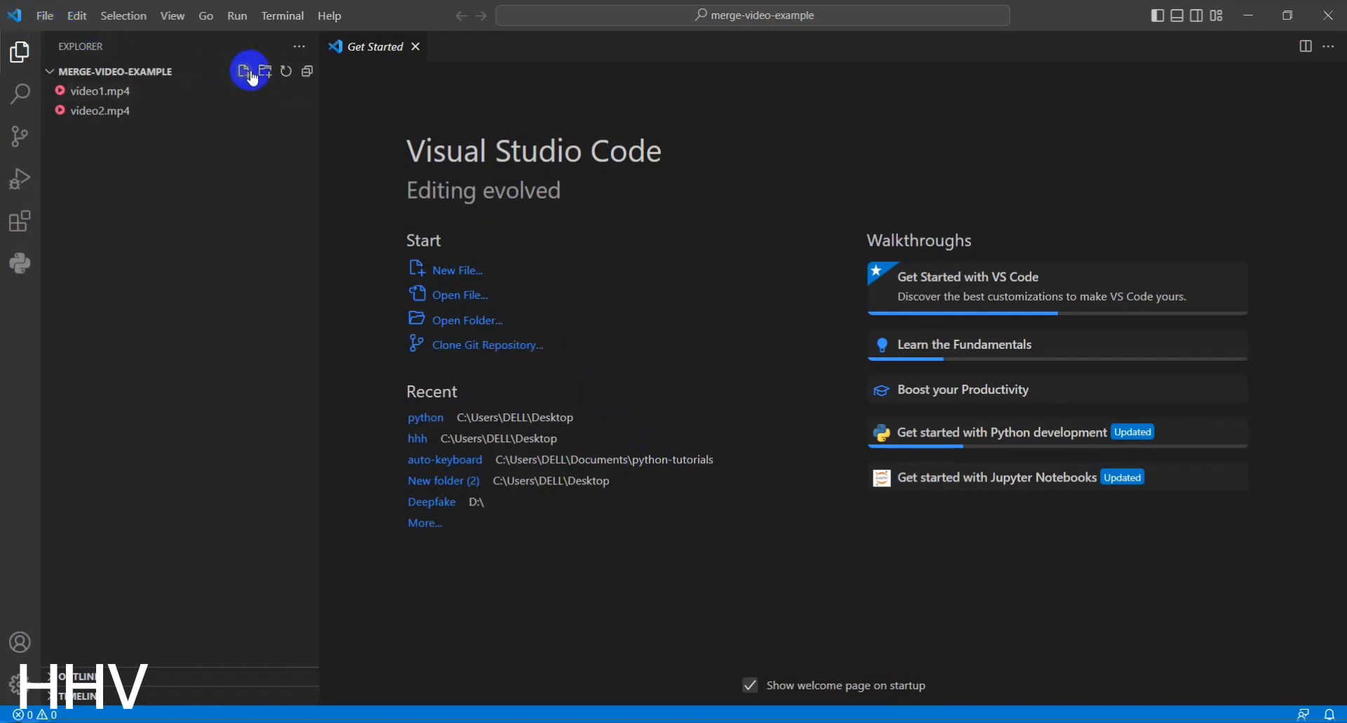
click(244, 72)
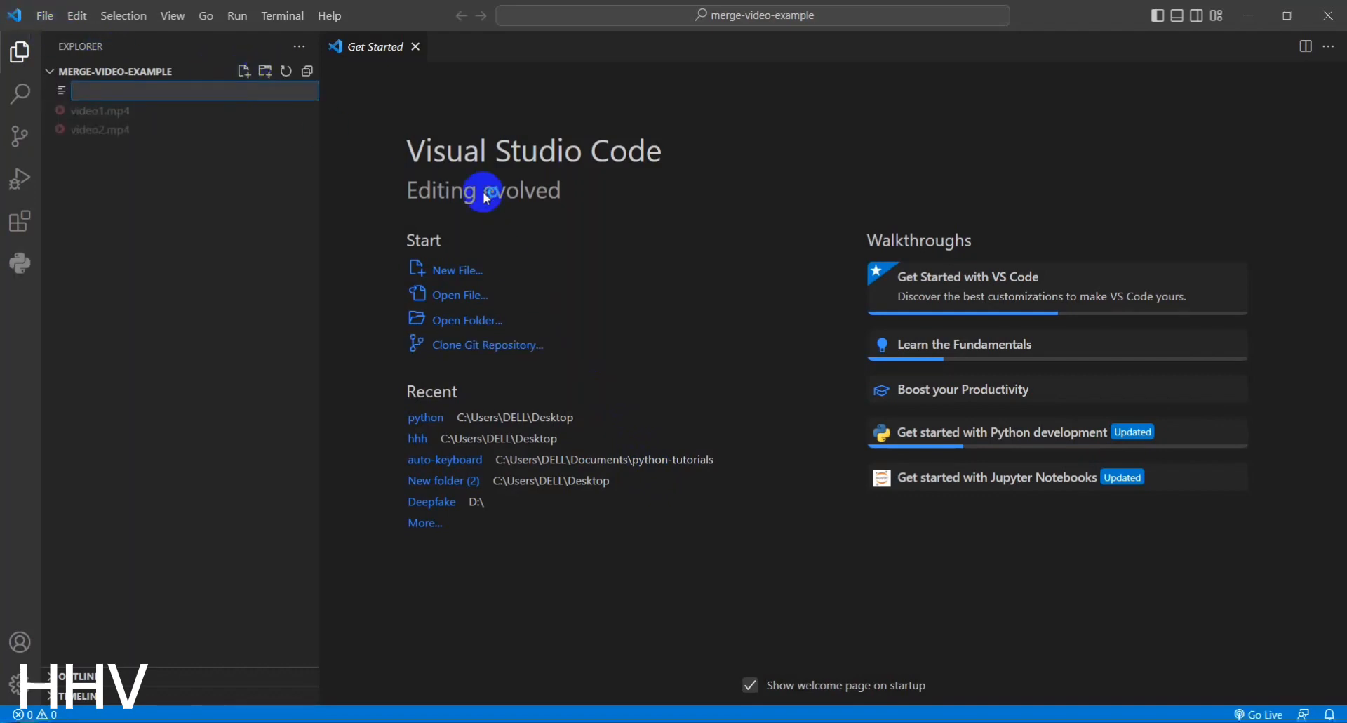
text(merge-video-example)
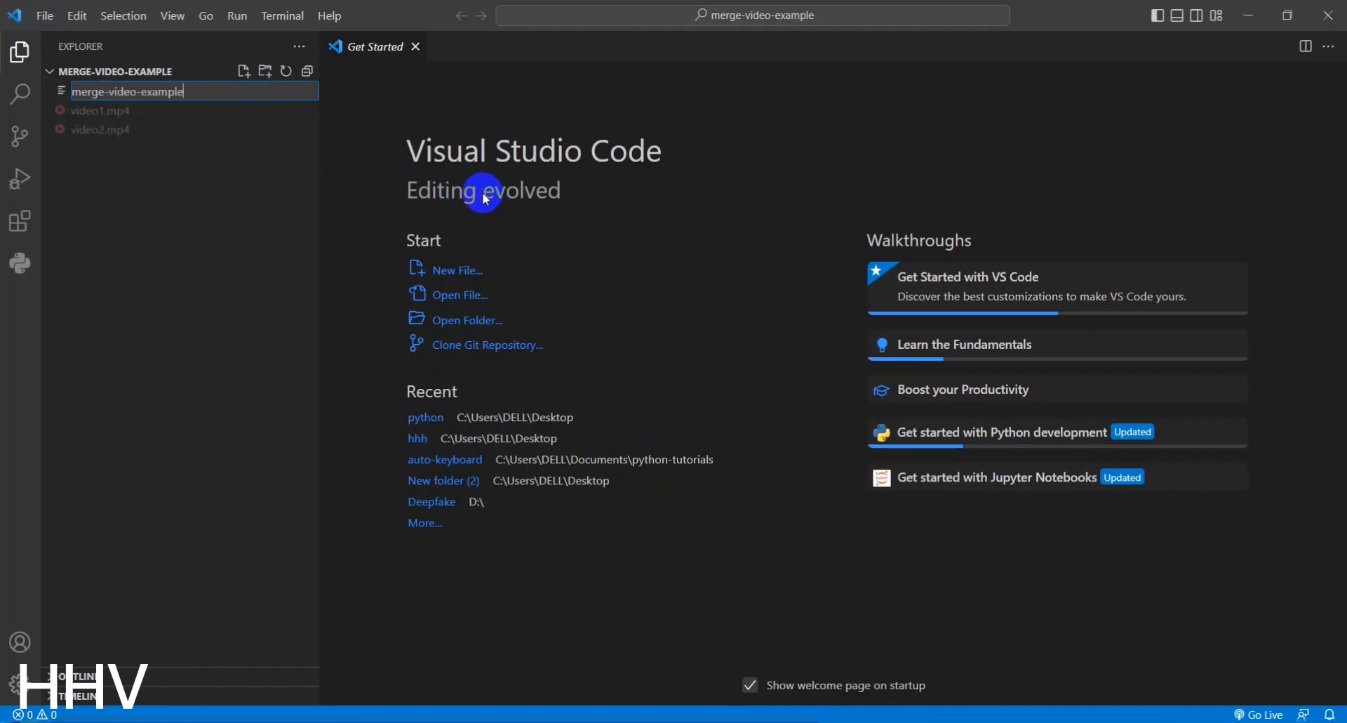
text(fr)
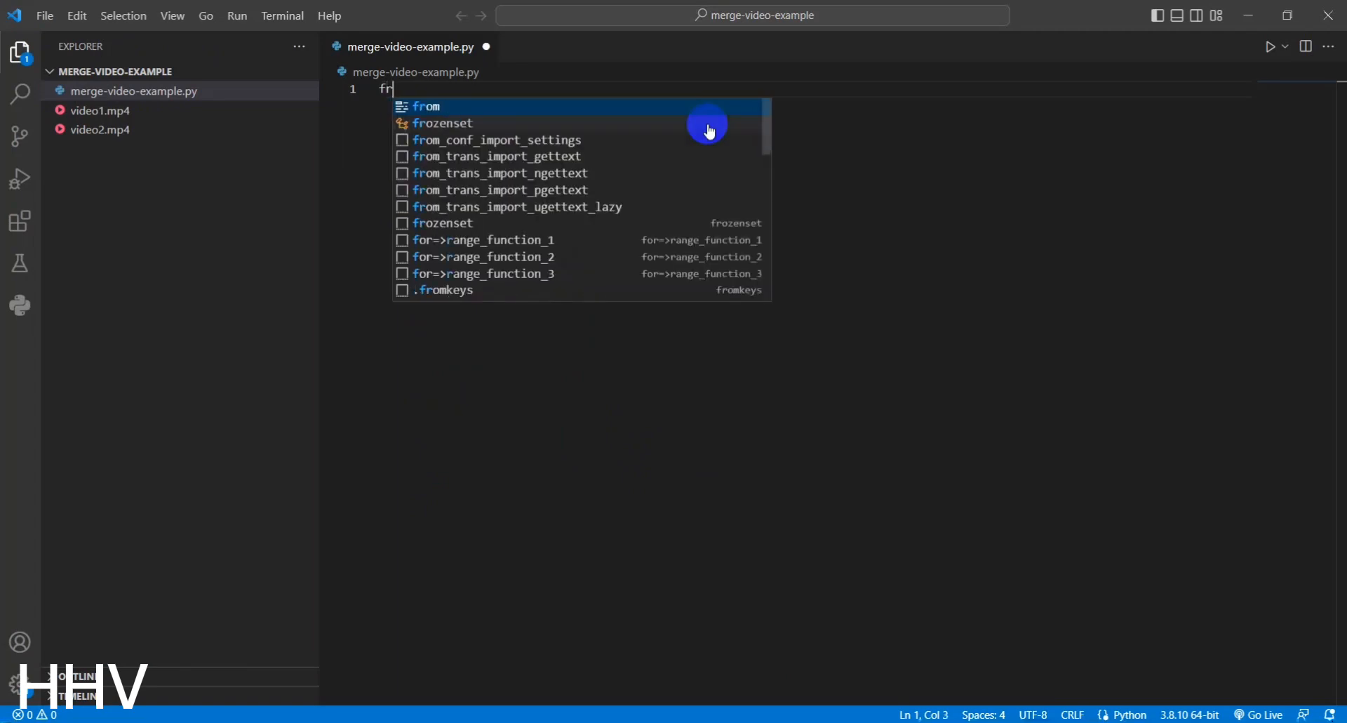
Write 'from moviepy.editor import VideoFileClip, concatenate_videoclips' and start the clip1 line.
text(om moviepy.editor i)
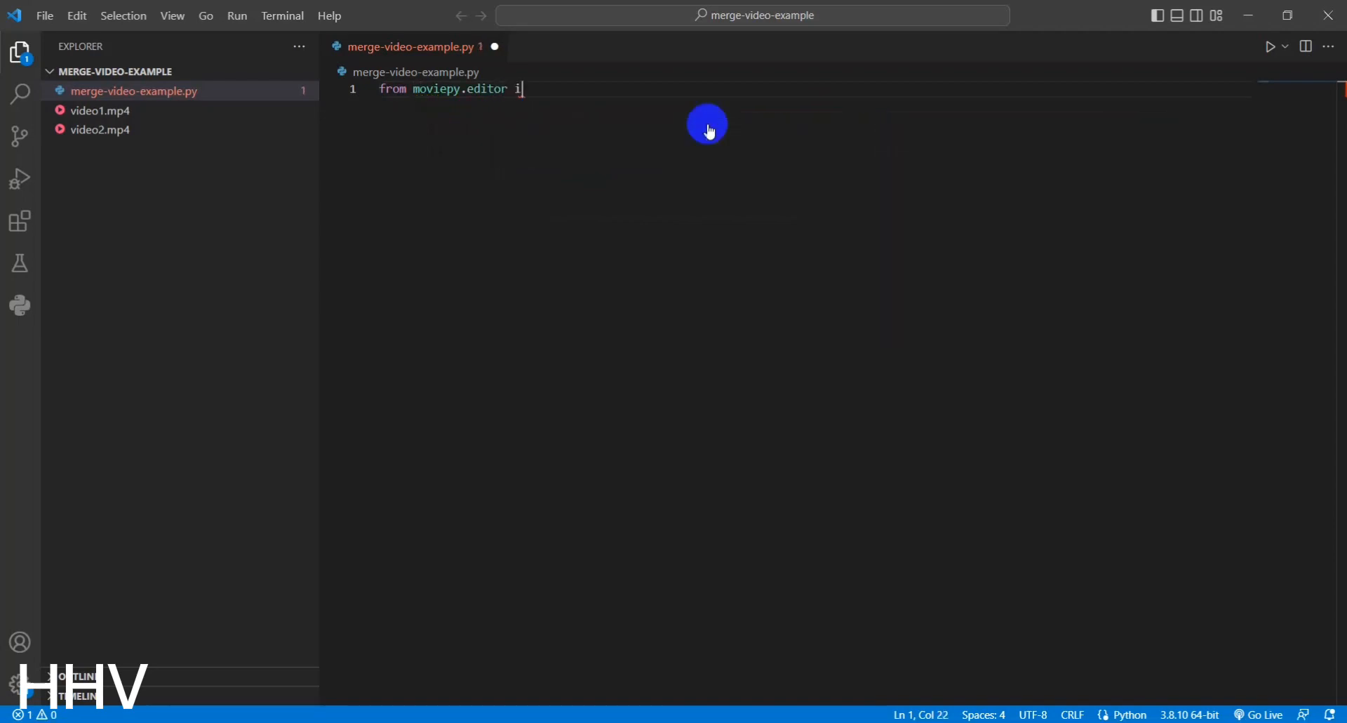
text(mport)
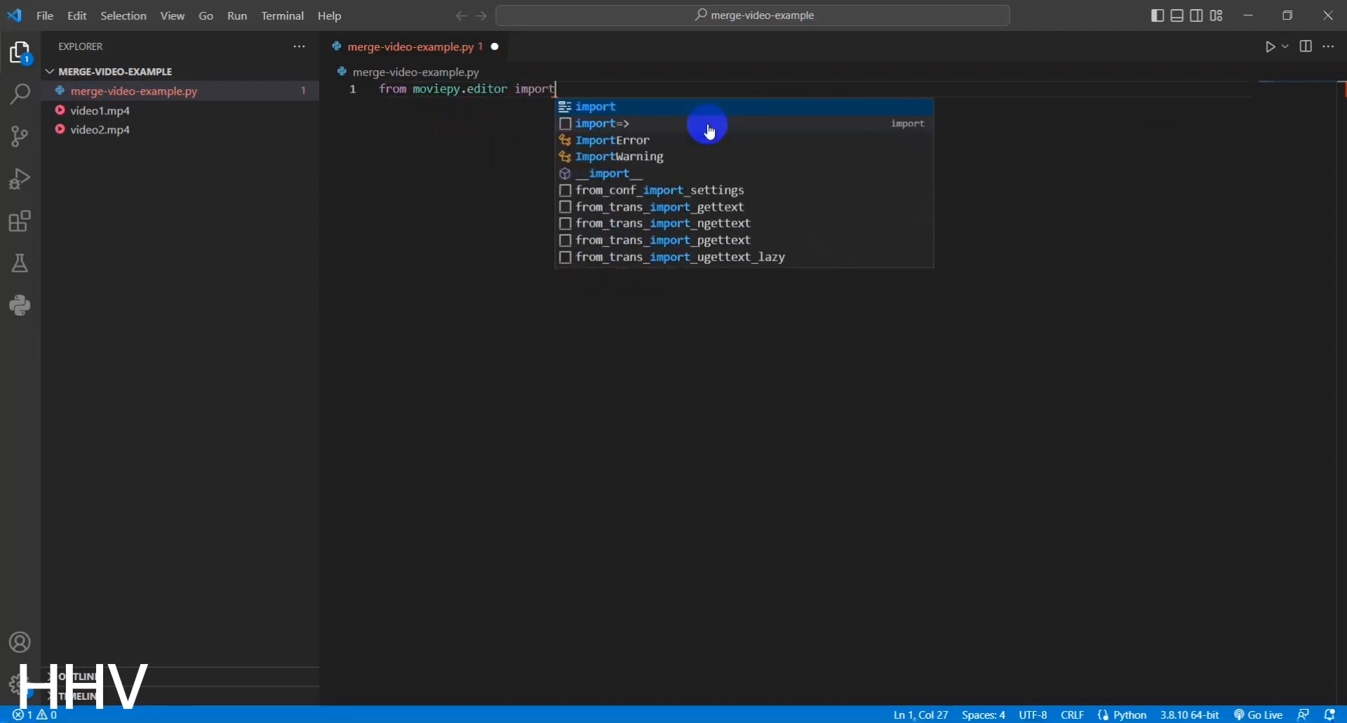
text(VideoFileClip,)
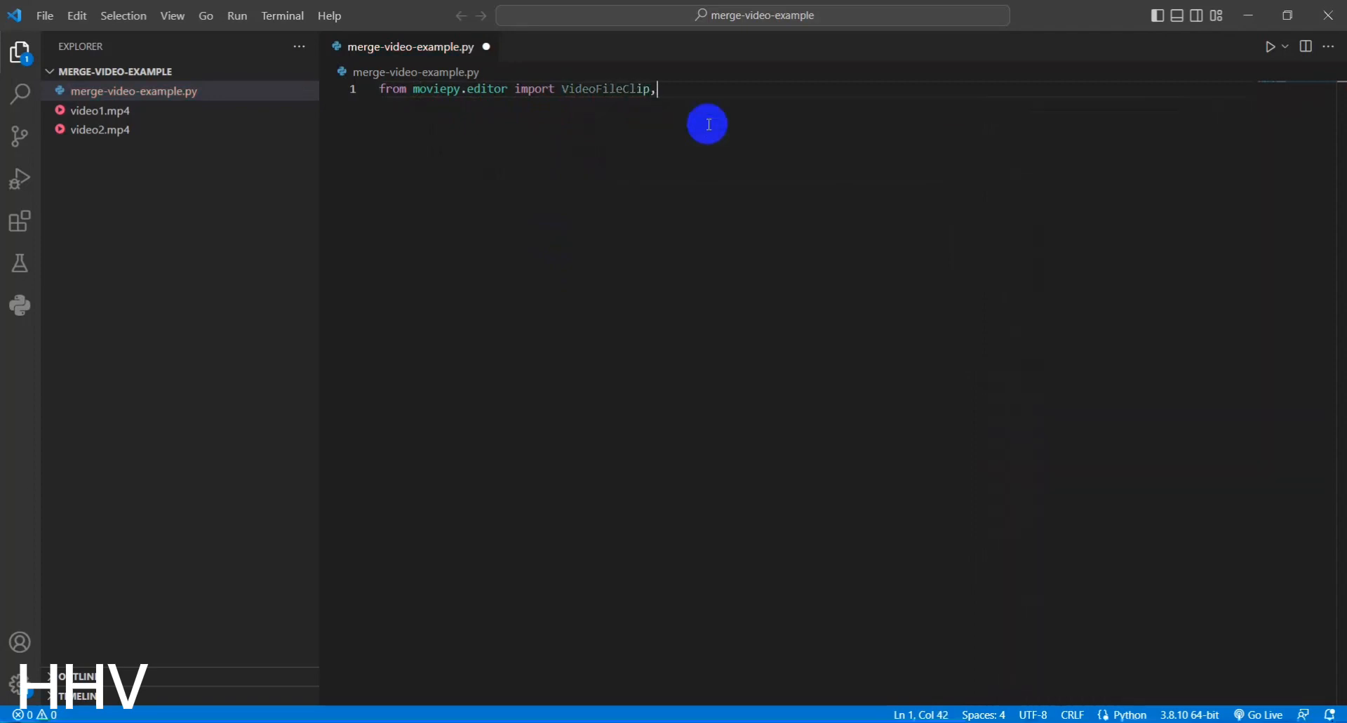
text(concatenate_video)
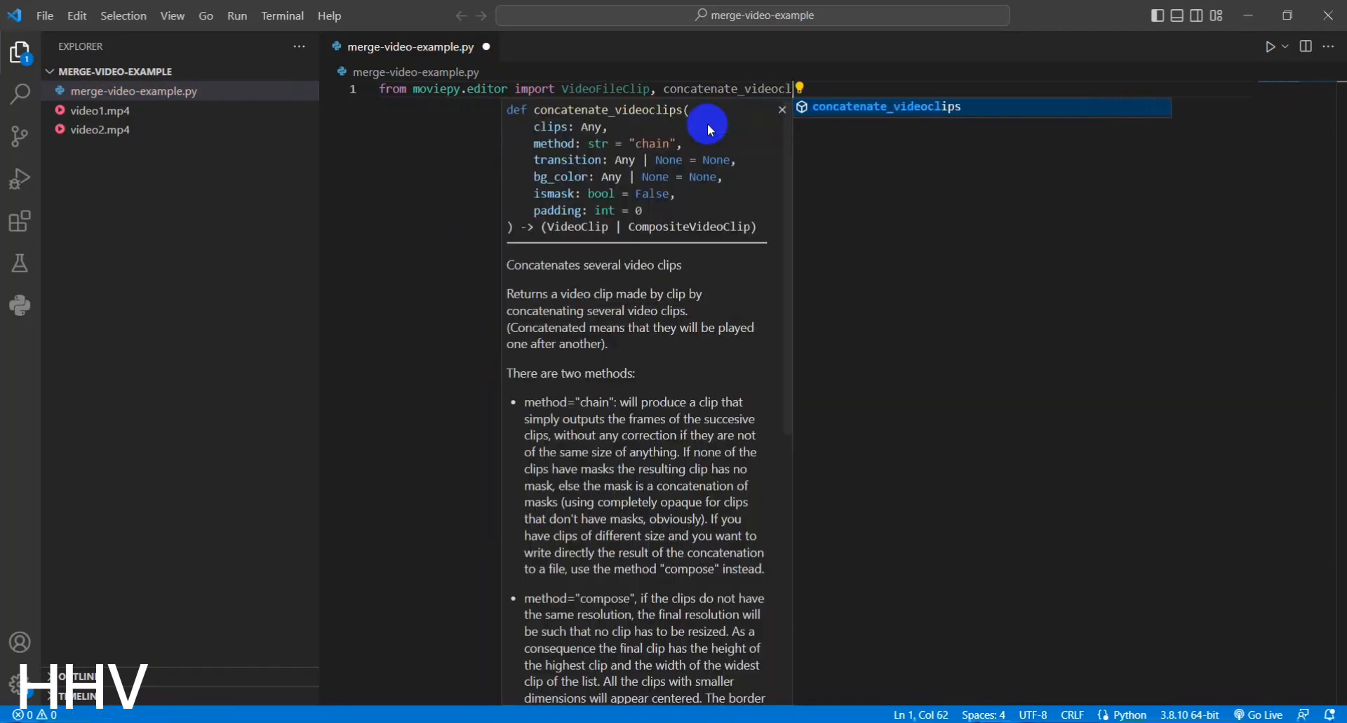
text(clip1 = V)
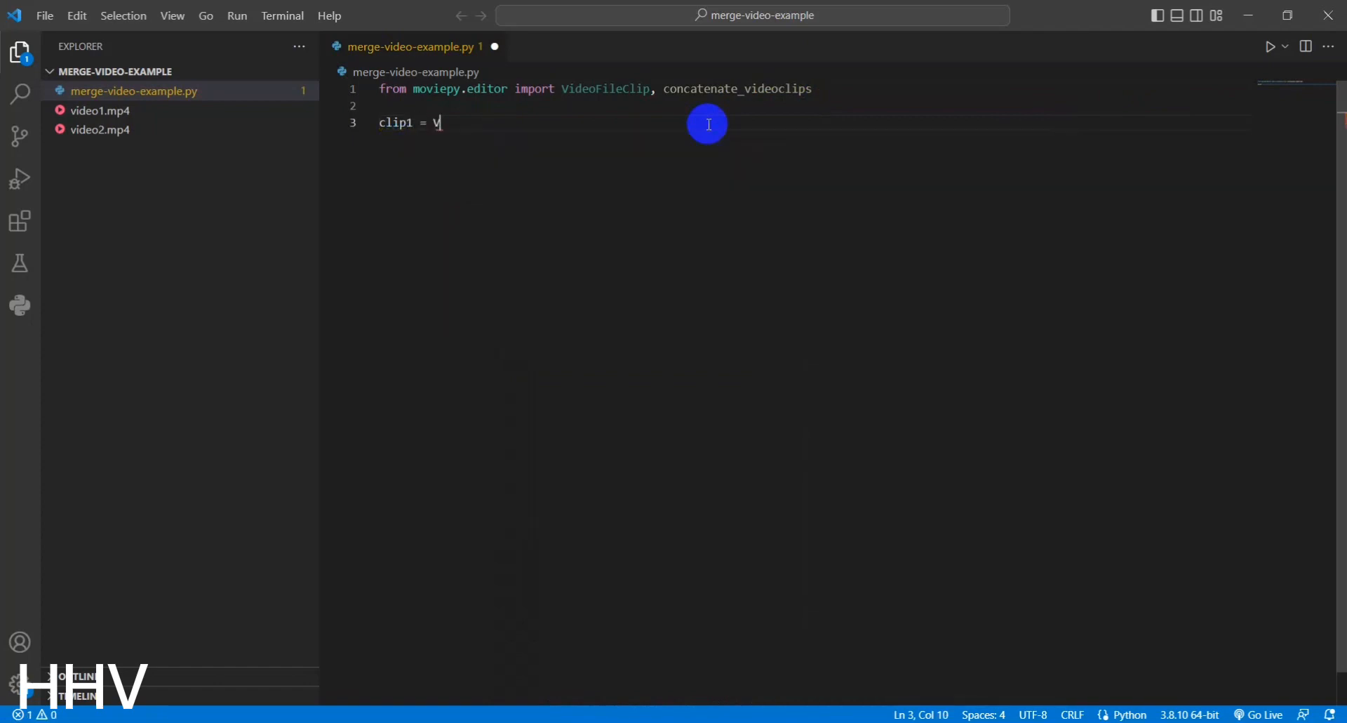
Load clip1 from video1.mp4 and clip2 from video2.mp4, then begin the final_clip line.
text(ideoFileClip("v)
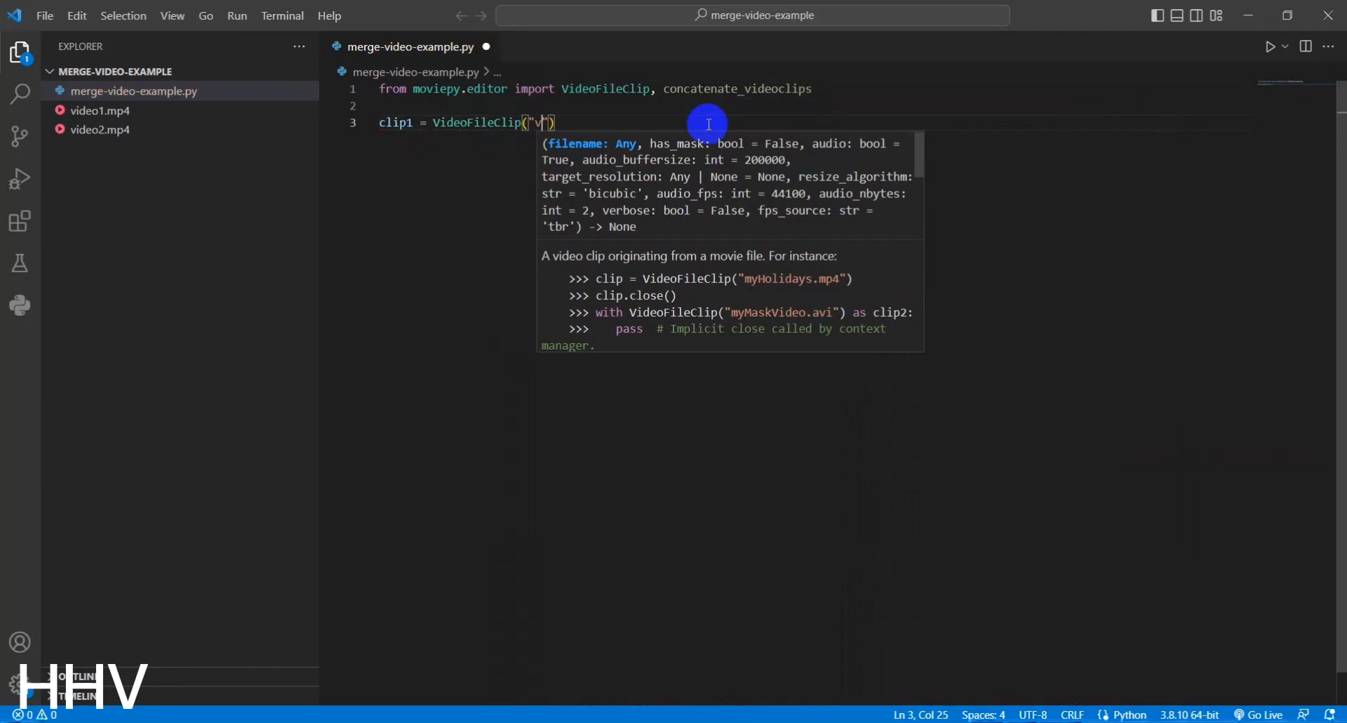
text(ideo1.mp4)
text(cli)
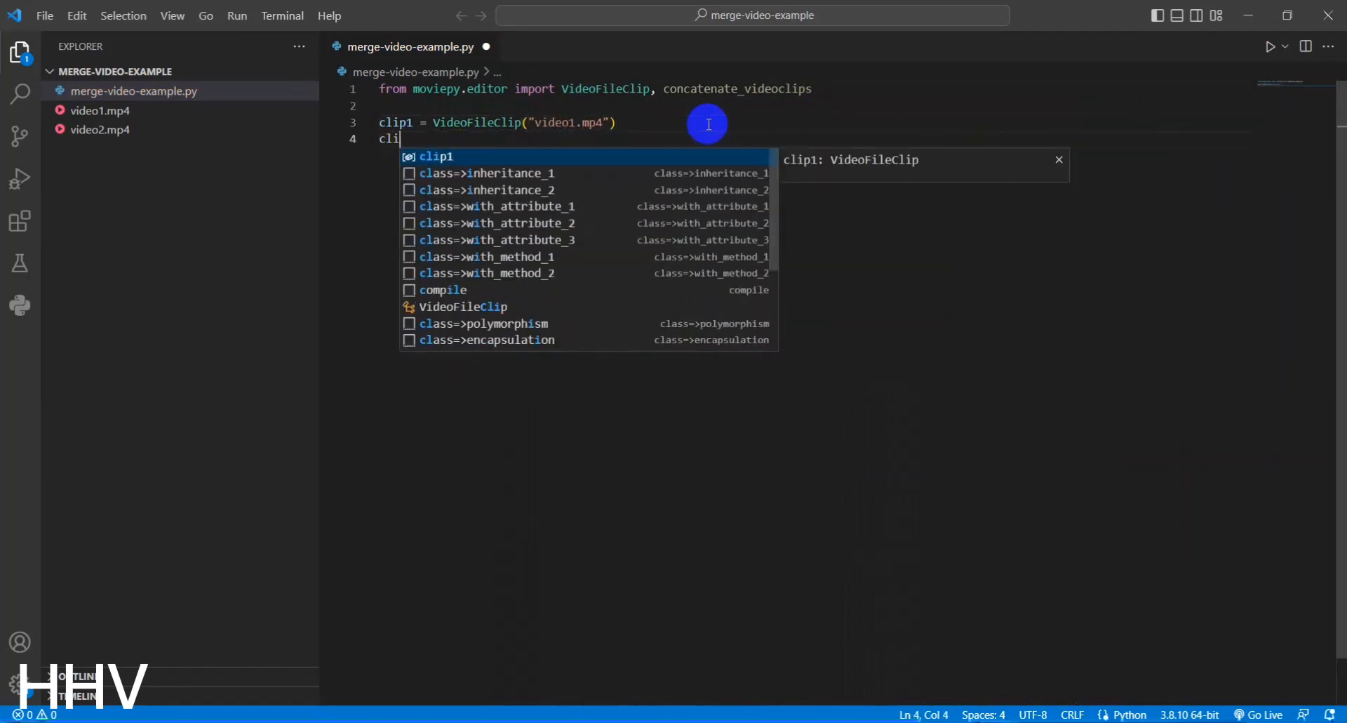
text(p2 = V)
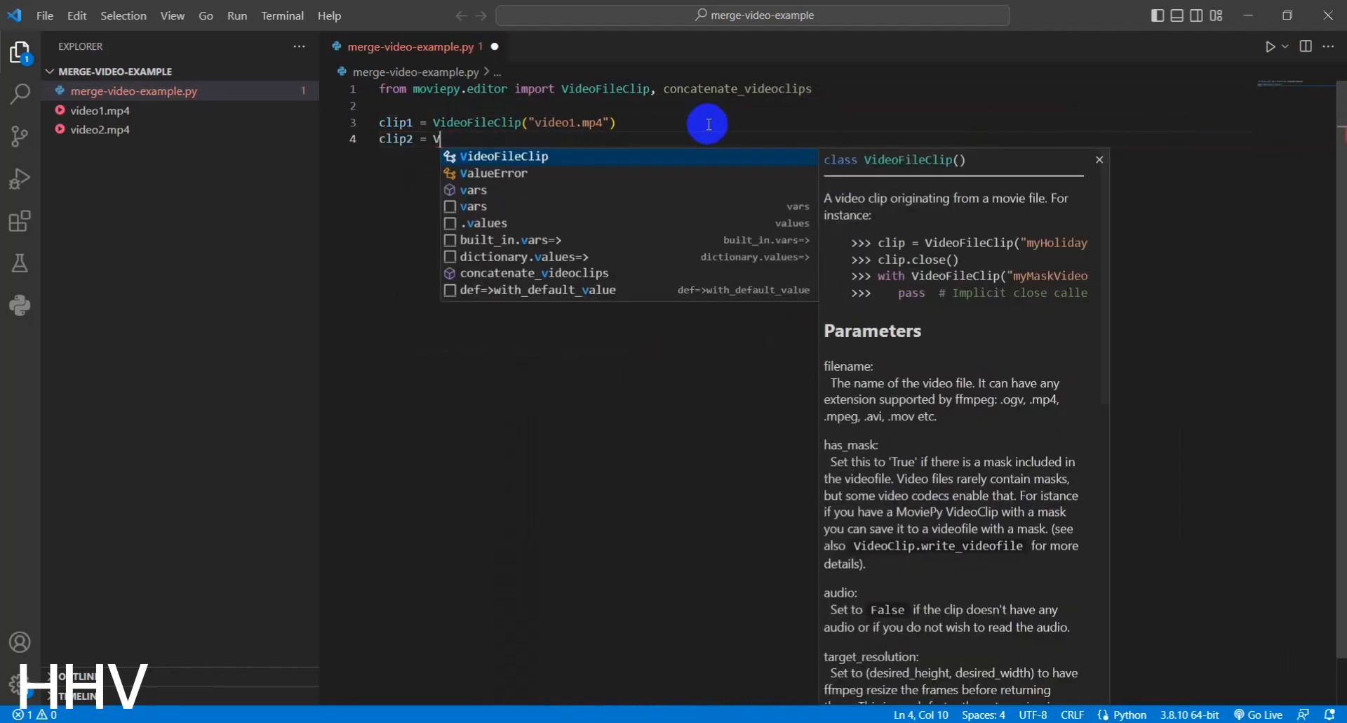
text(ideoFileClip(")
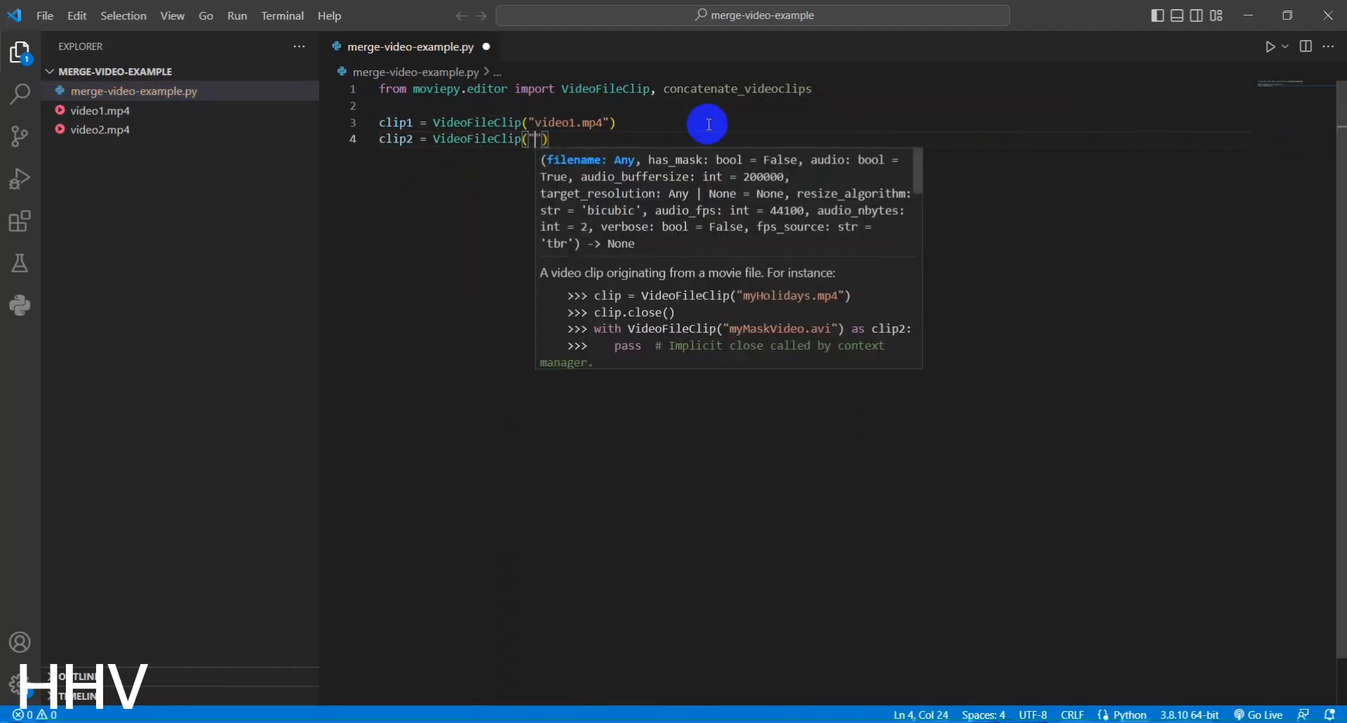
text(video2.mp4)
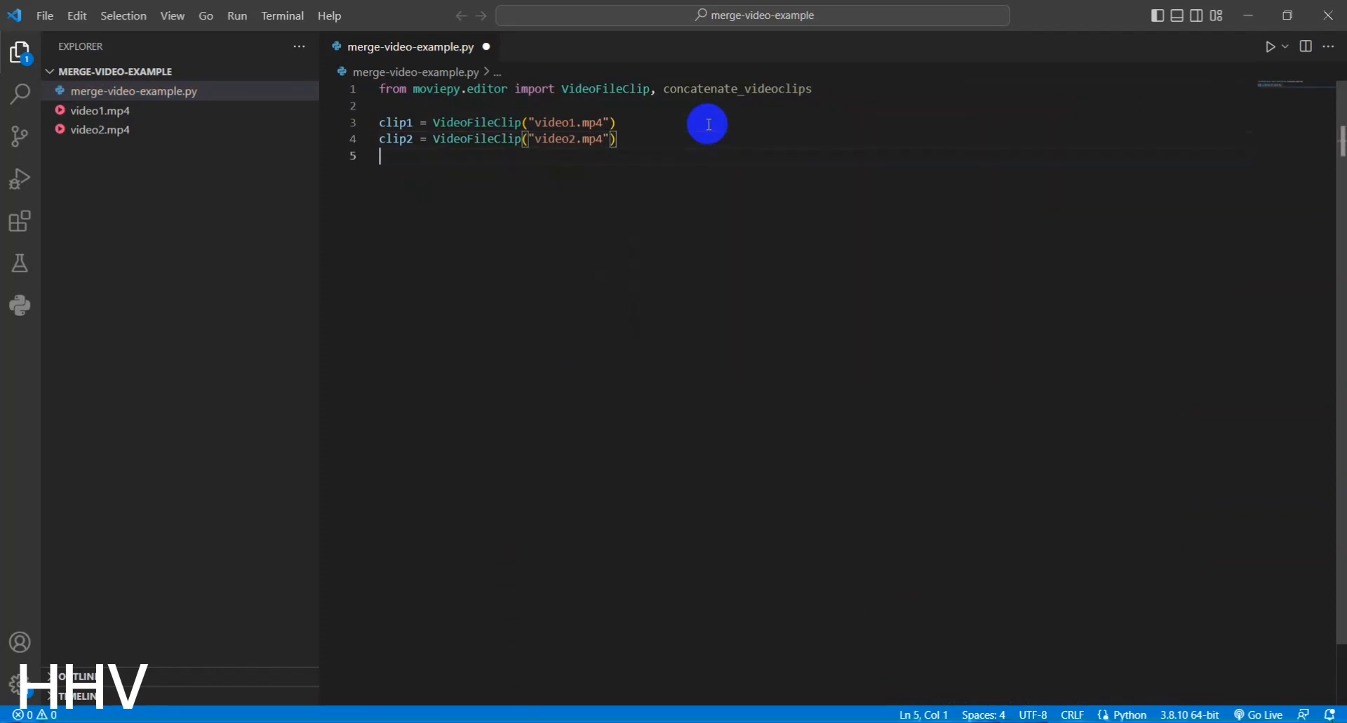
text(final)
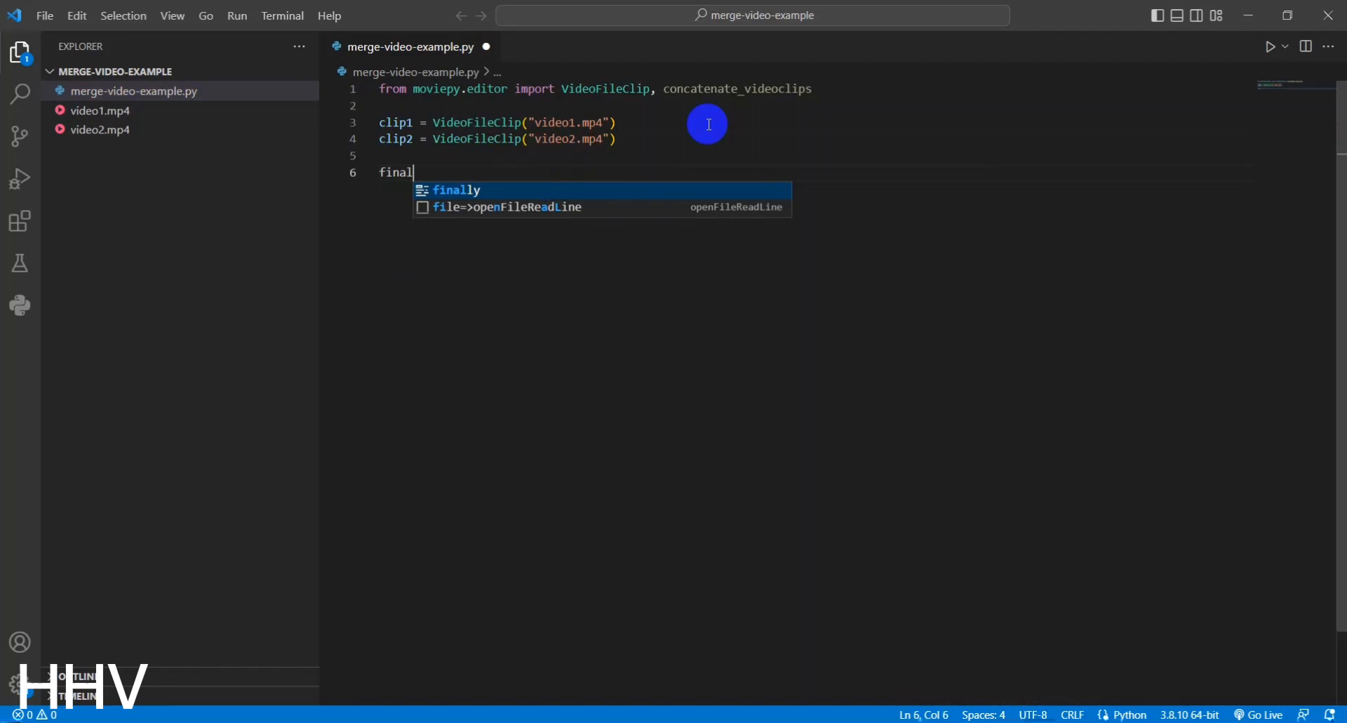
Write final_clip = concatenate_videoclips([clip1, clip2]) using the autocomplete suggestion.
text(_clip =)
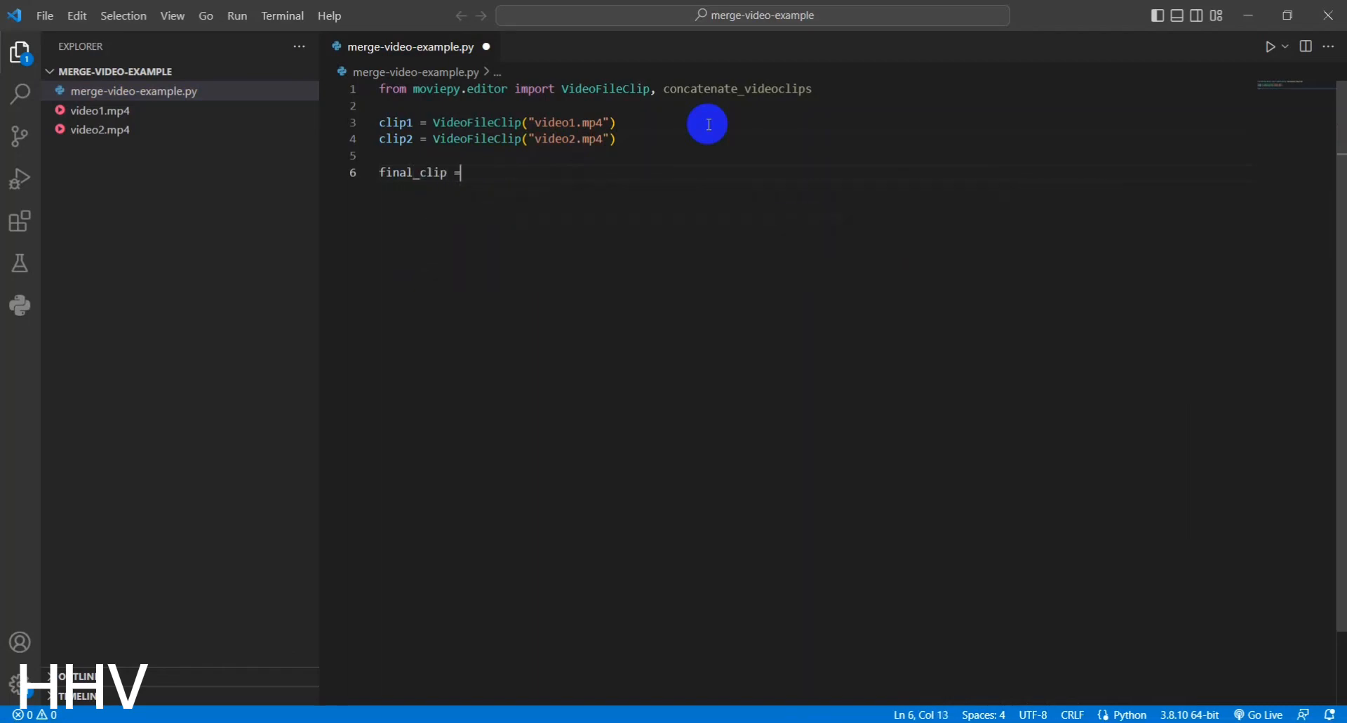
text(concatenate_)
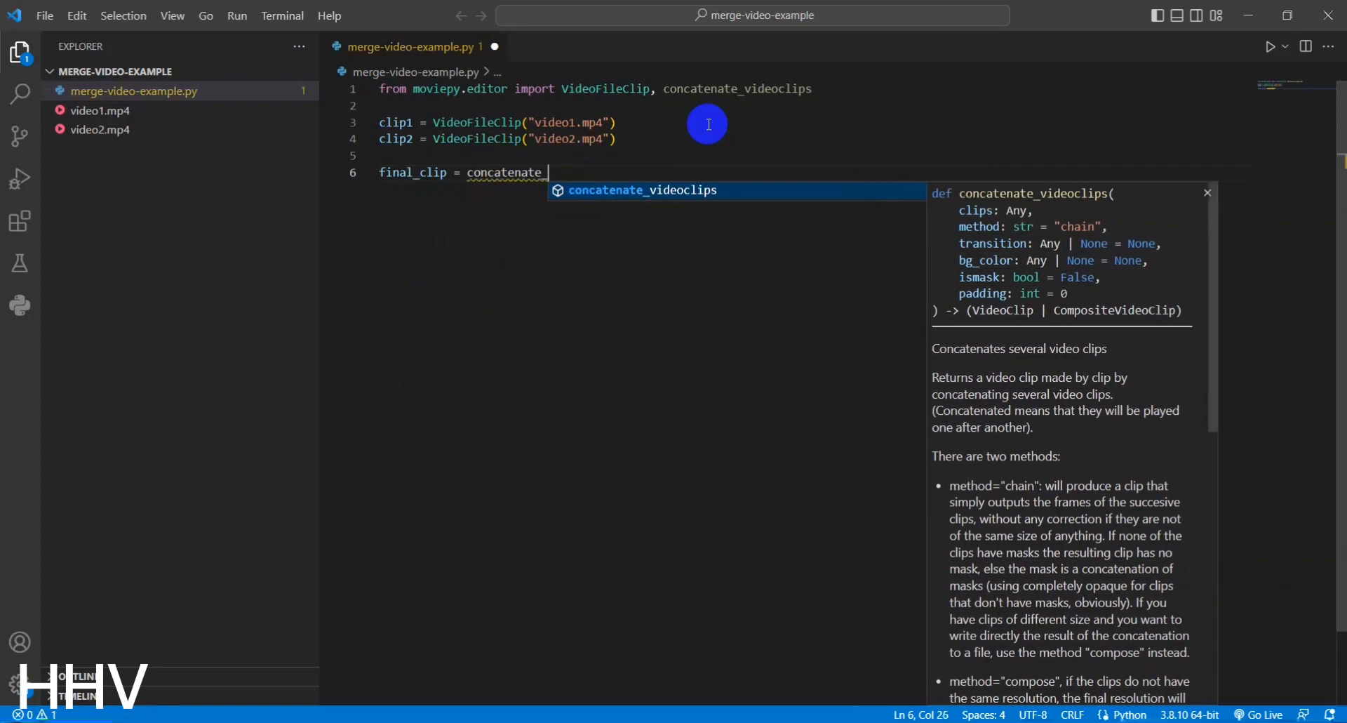
text(videocl)
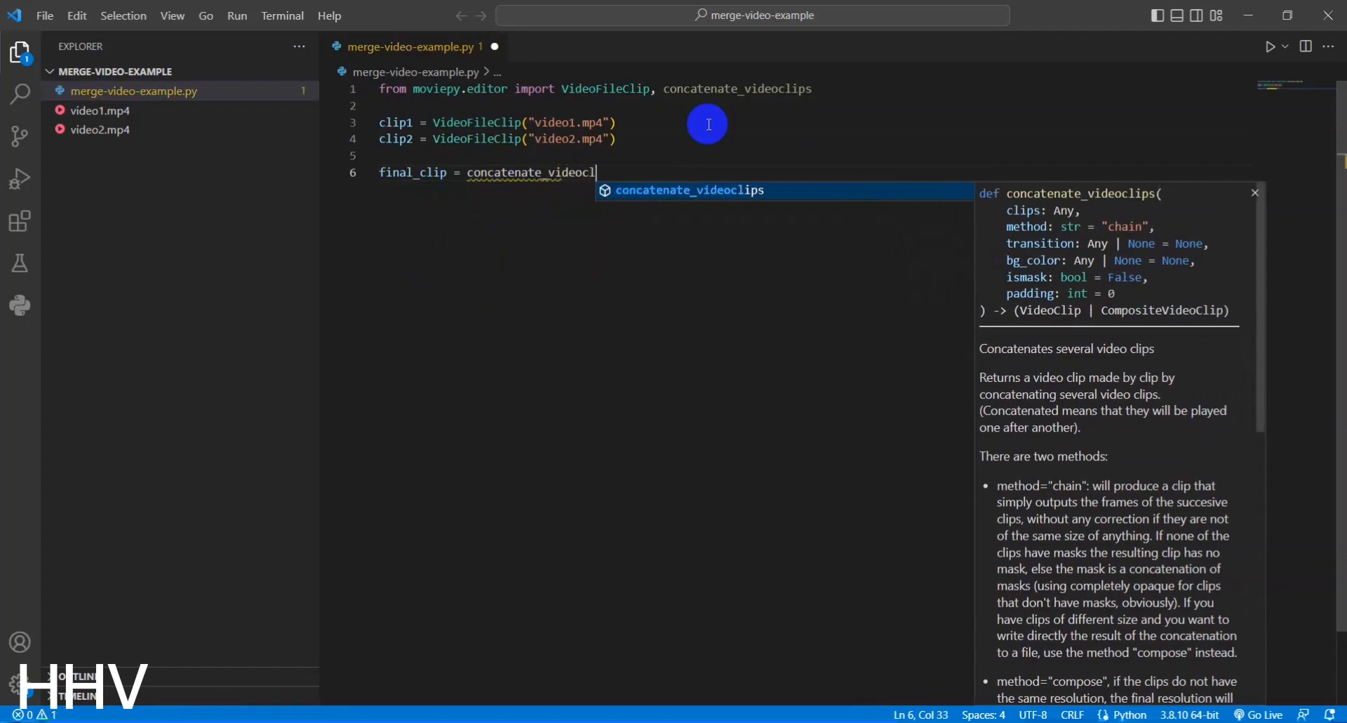
text(([clip1, clip2)
text(final_cl)
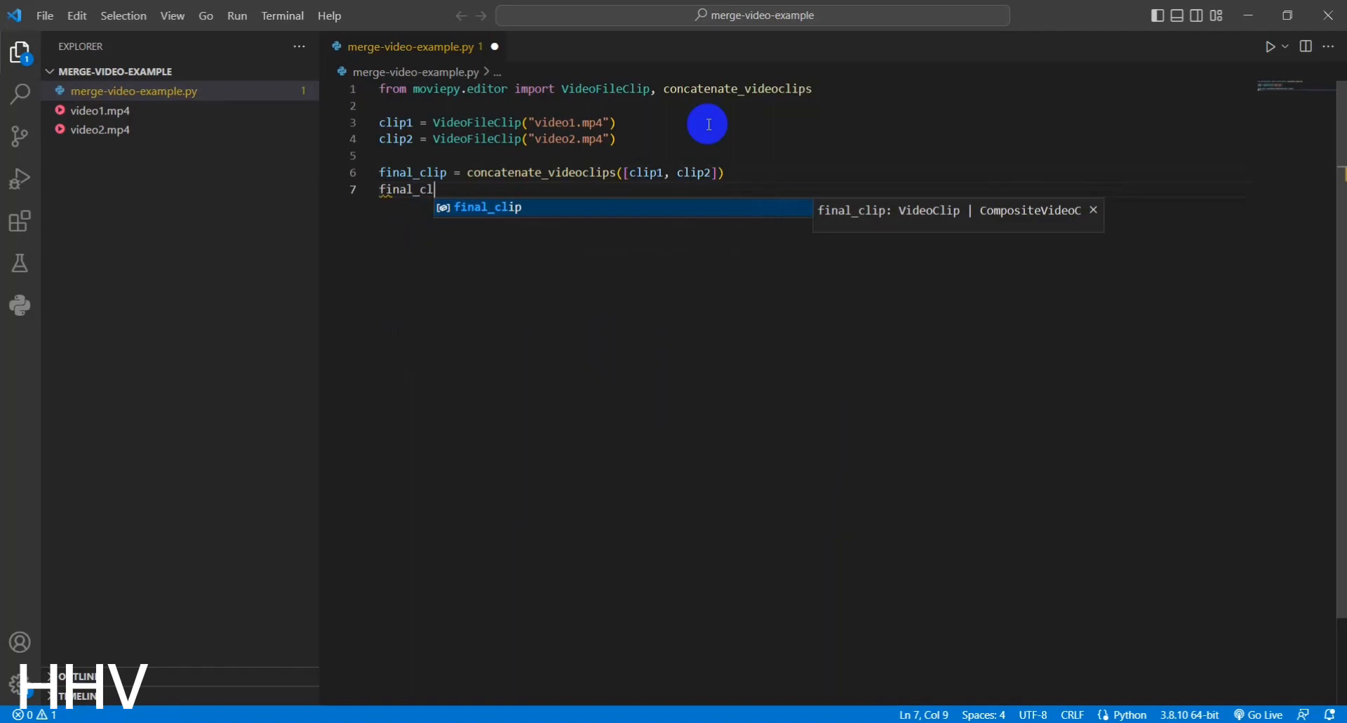
Add final_clip.write_videofile("merged_video.mp4") as the script's last line.
text(.write)
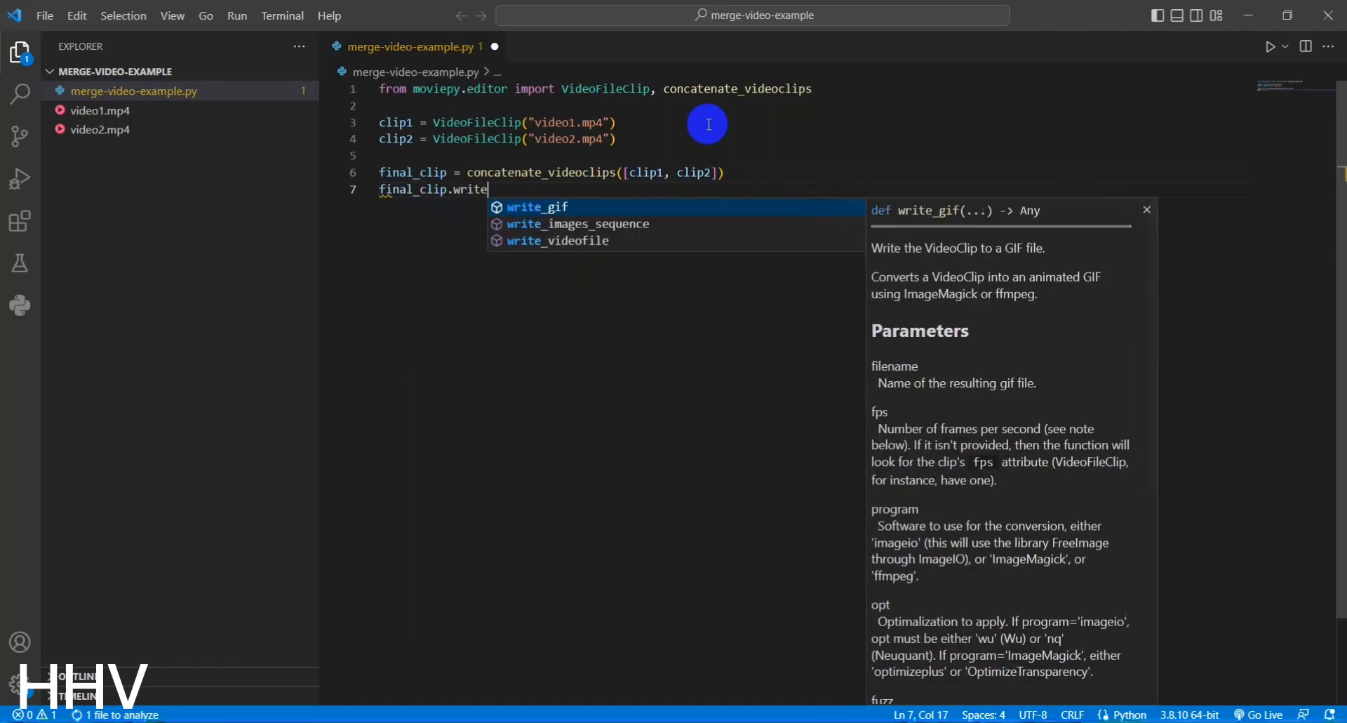
text(_videofile("merged_vi)
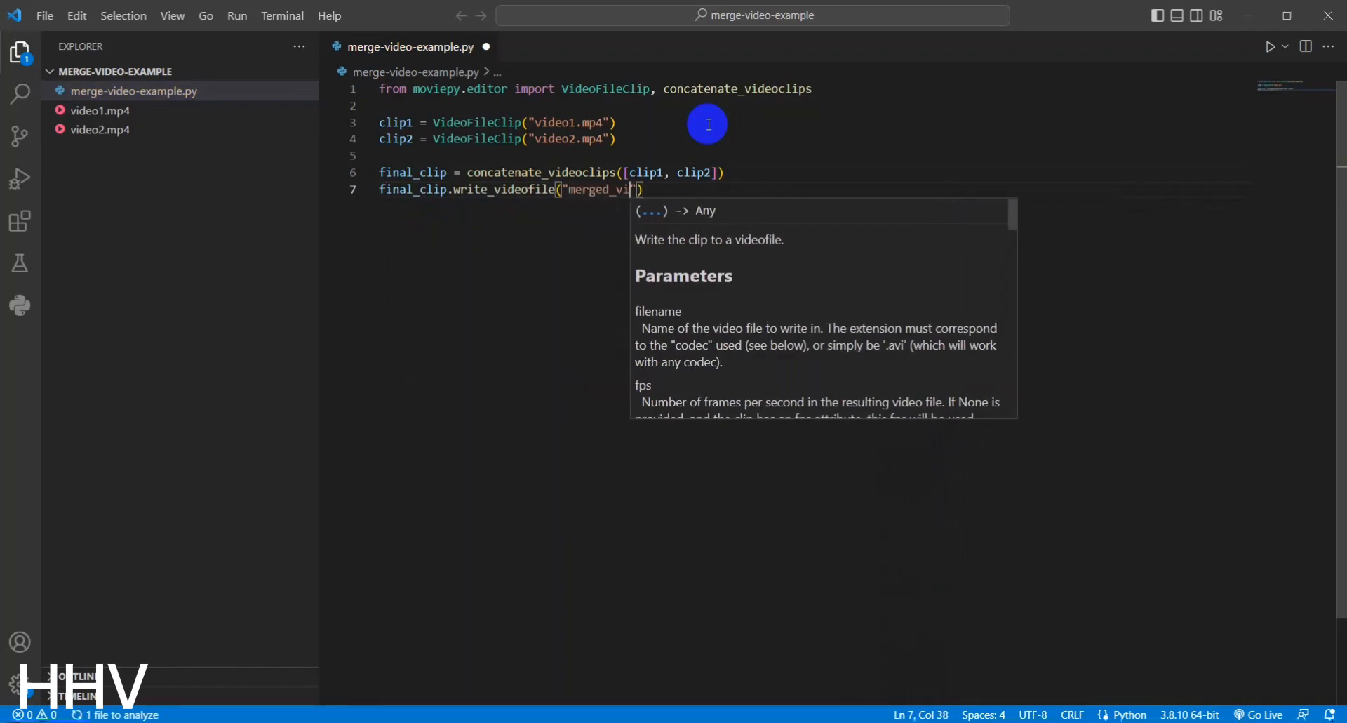
text(deo.mp4)
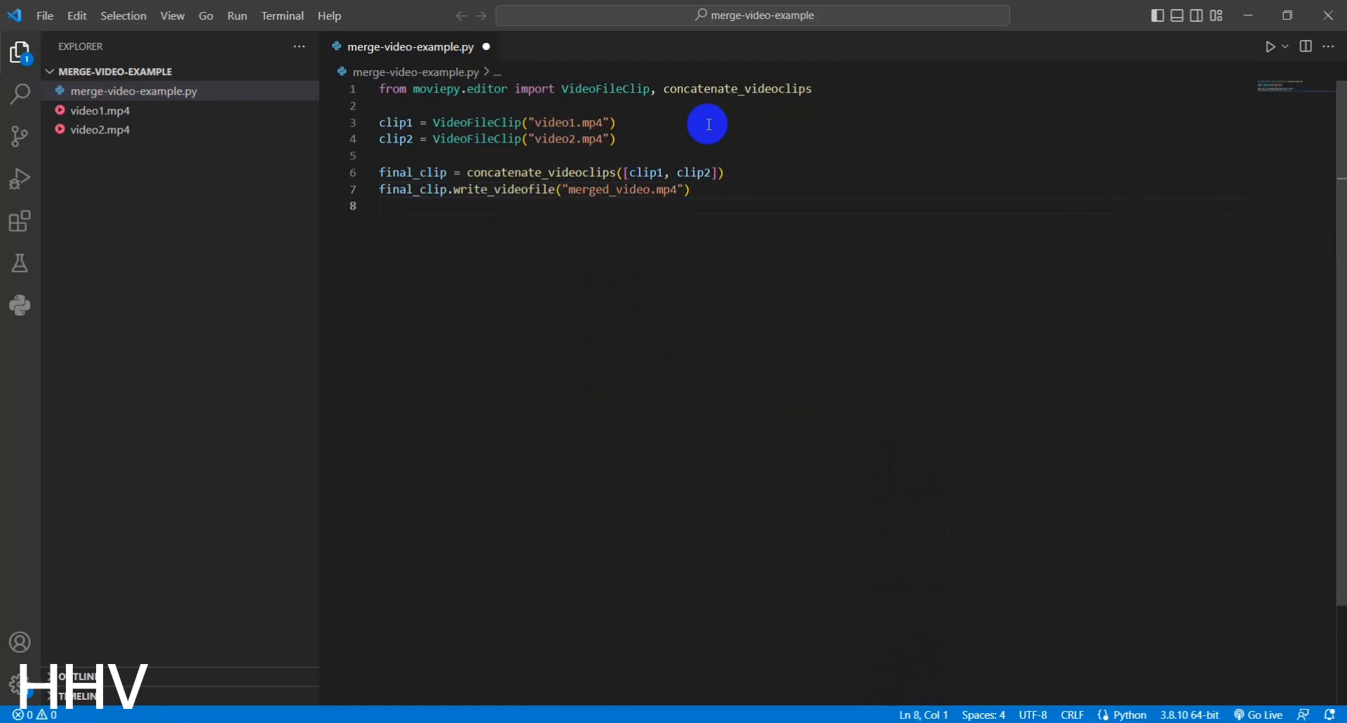
click(612, 122)
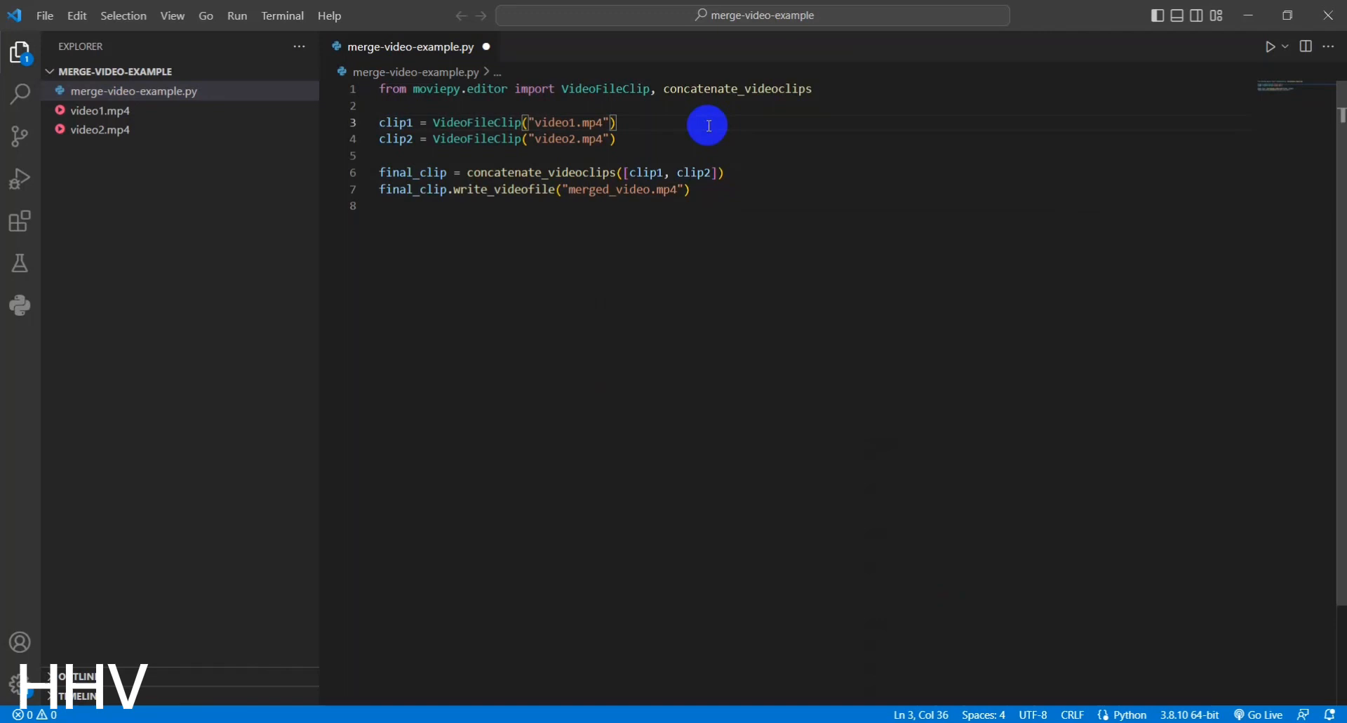
mouse_move(282, 16)
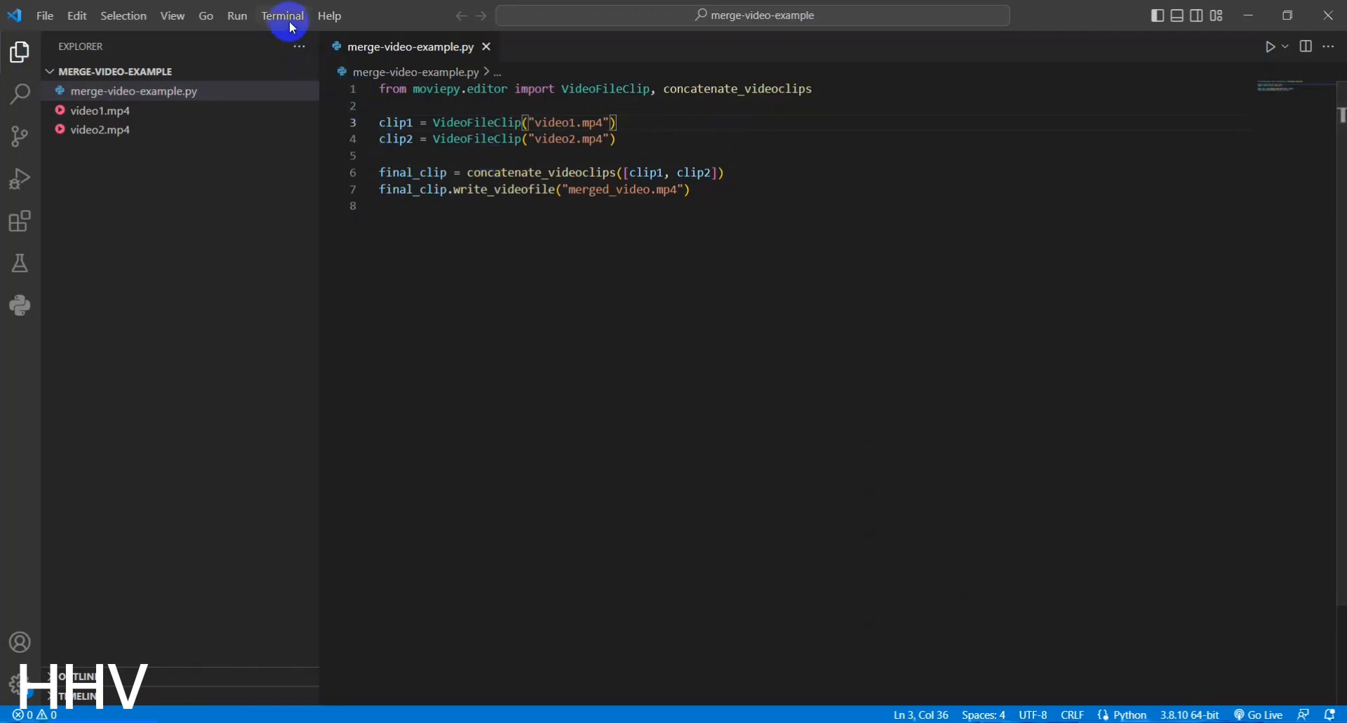
Run the script from a new terminal, then open merged_video and play it.
click(282, 16)
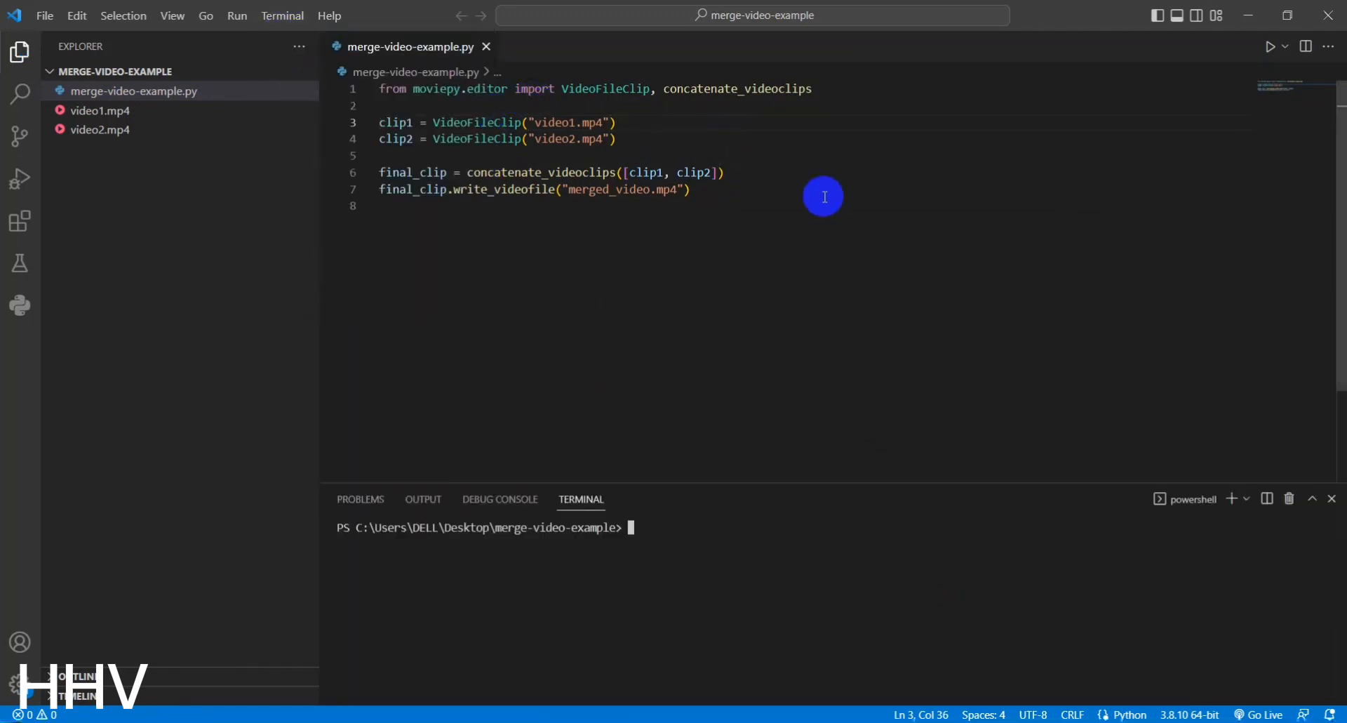
click(1244, 498)
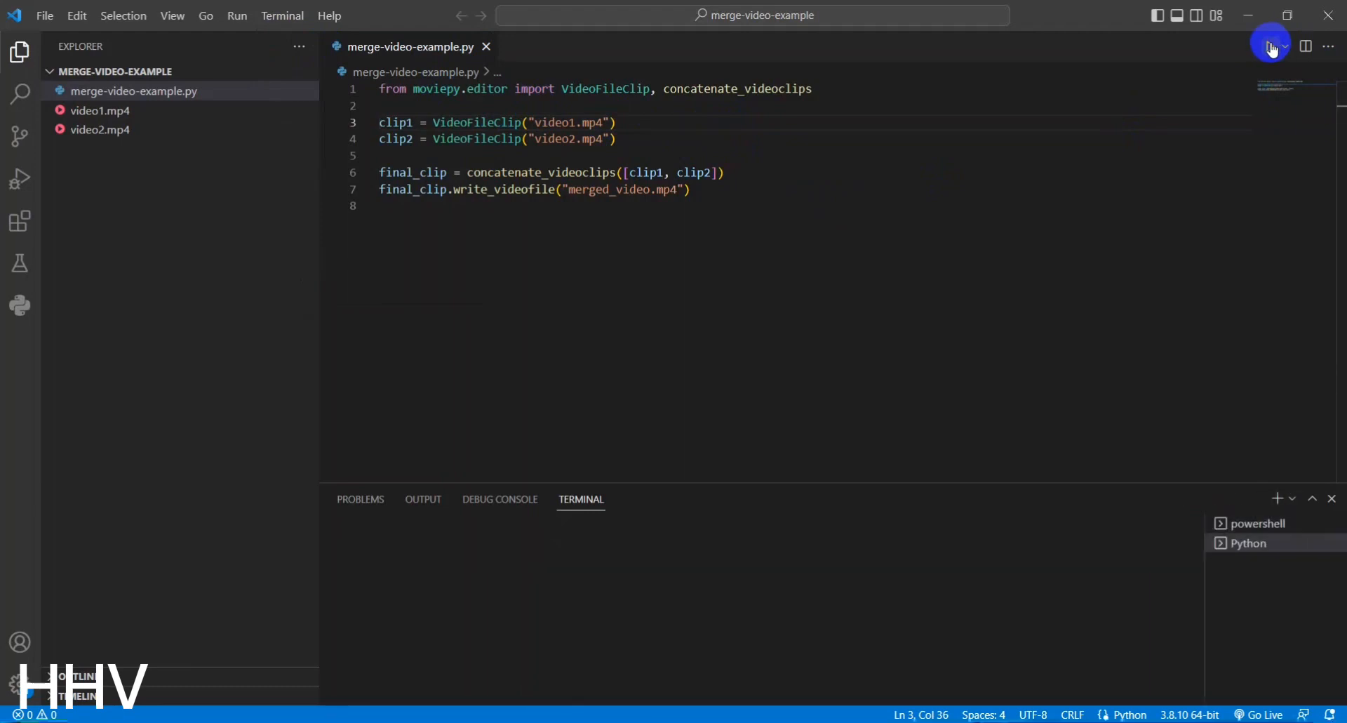
click(1273, 46)
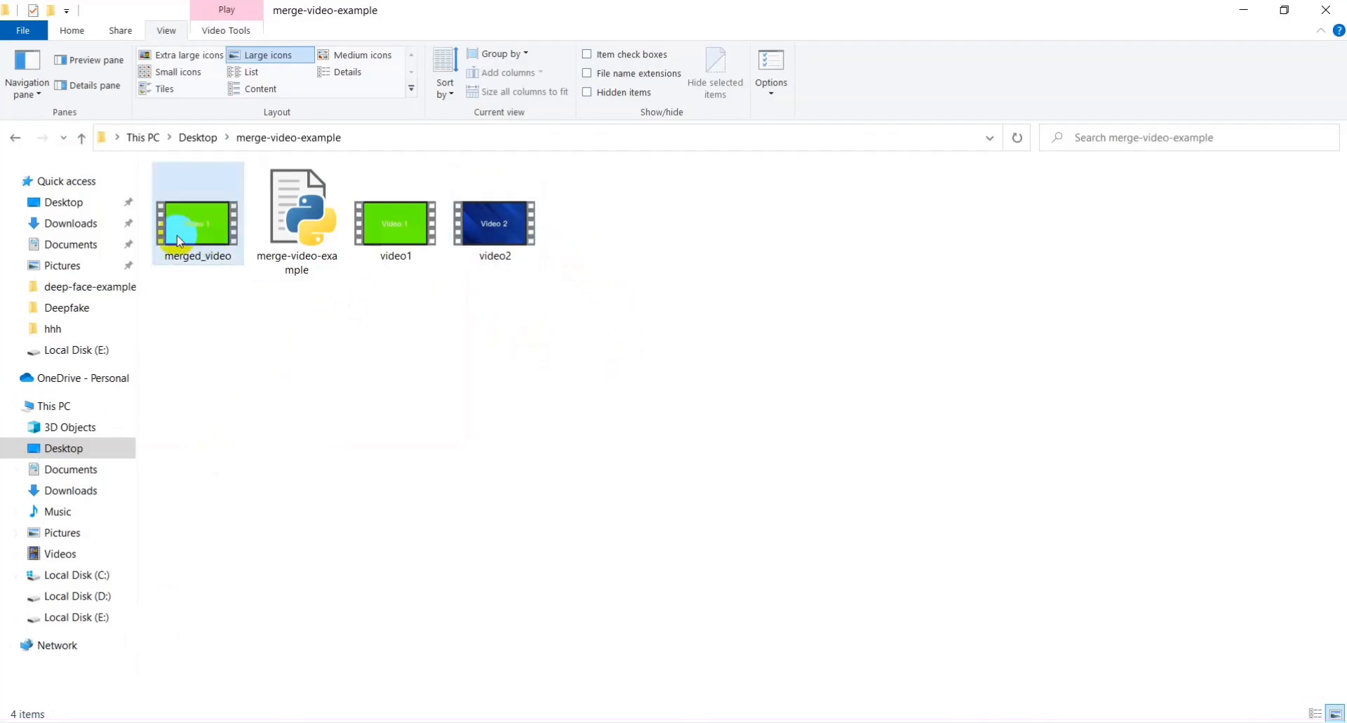
double_click(197, 213)
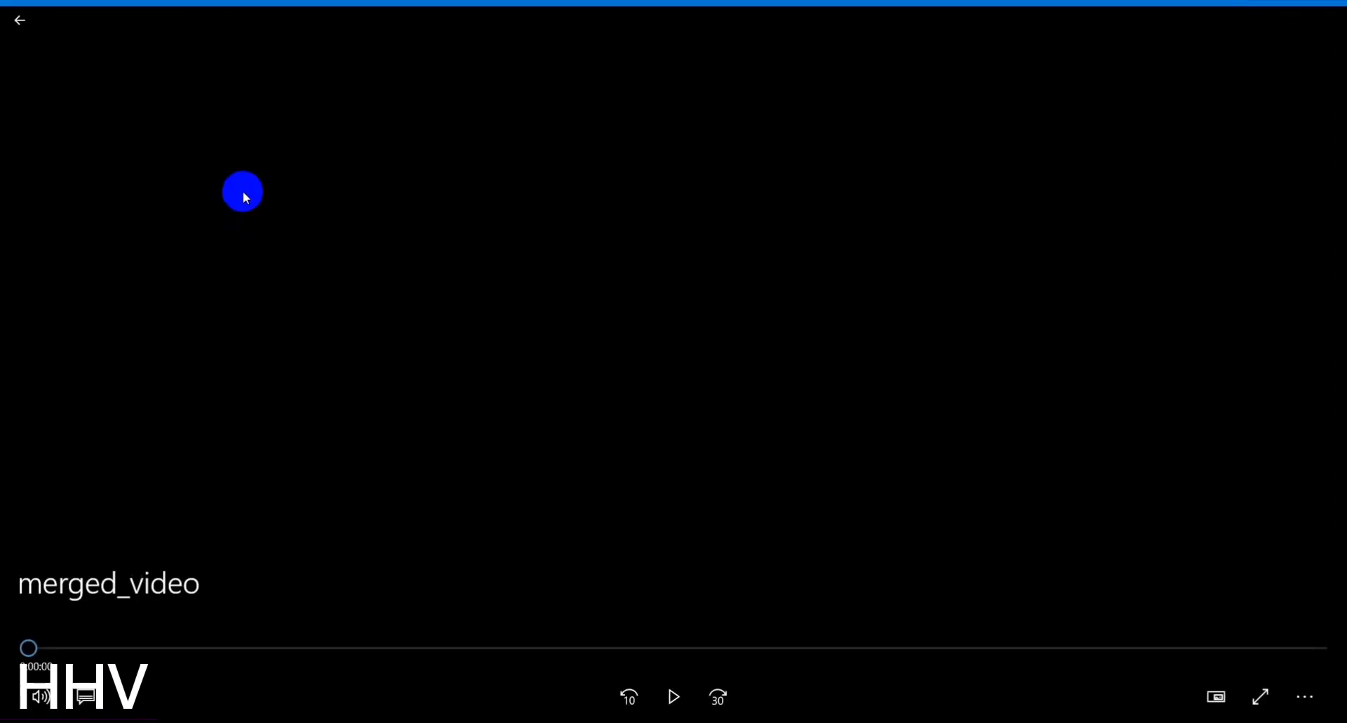
click(674, 696)
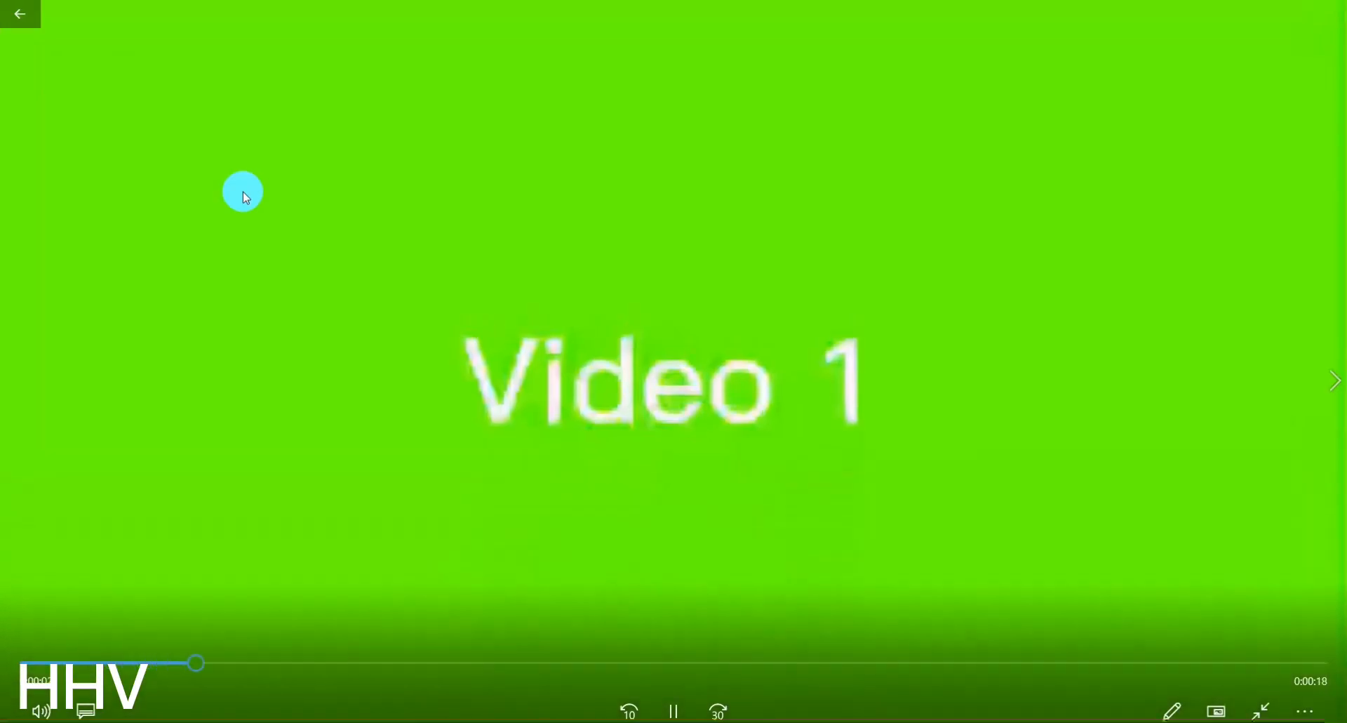